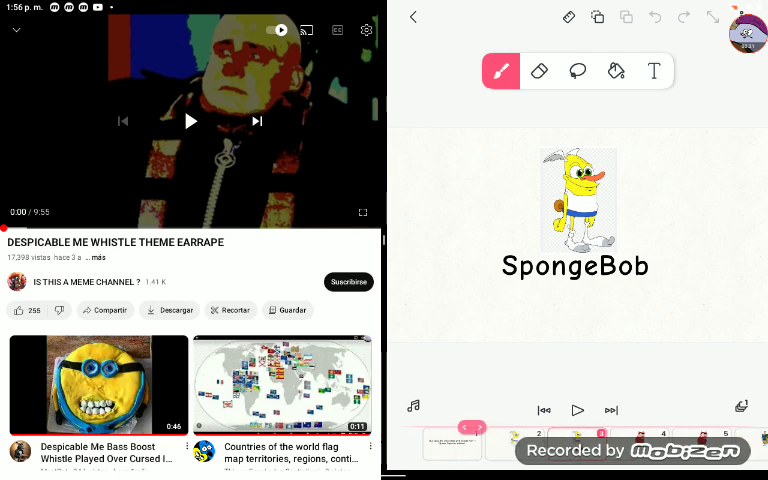
- Play the whistle sound clip while adding the superhero frame captioned 'Bacon'
left_click(190, 121)
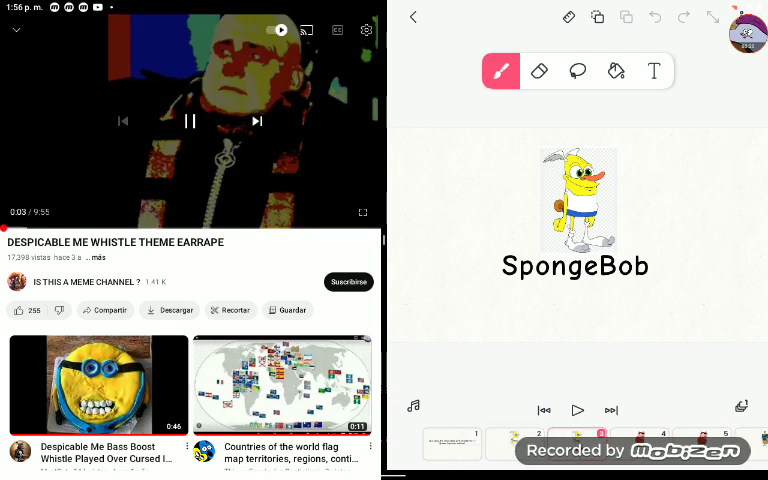
left_click(190, 121)
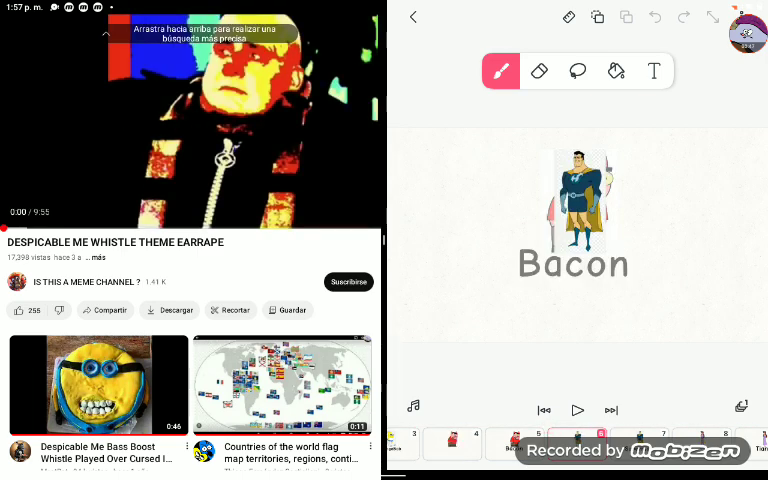
- Caption the superhero 'Superman', play the whistle clip, and add the purple-dress girl frame
left_click(190, 120)
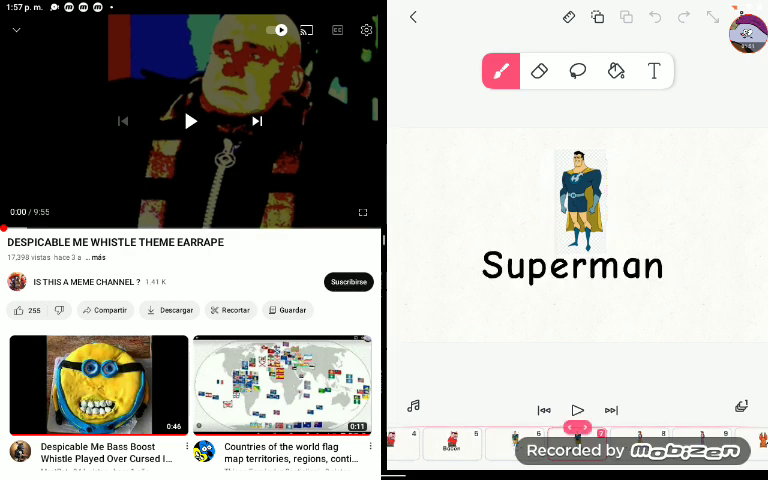
left_click(190, 121)
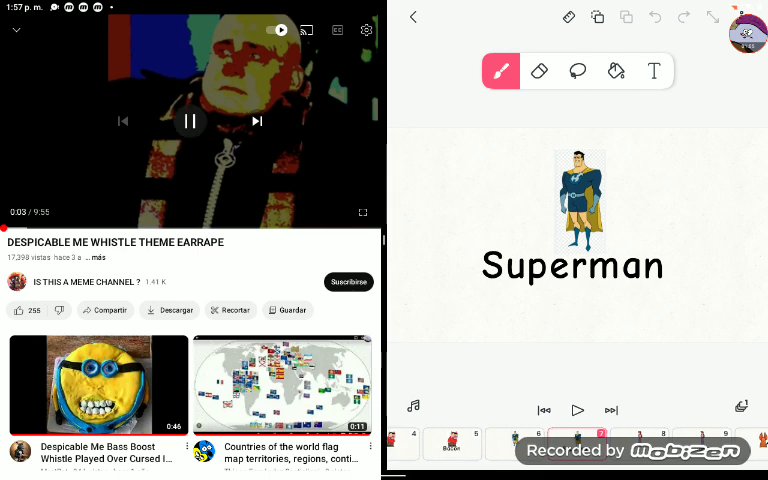
left_click(190, 121)
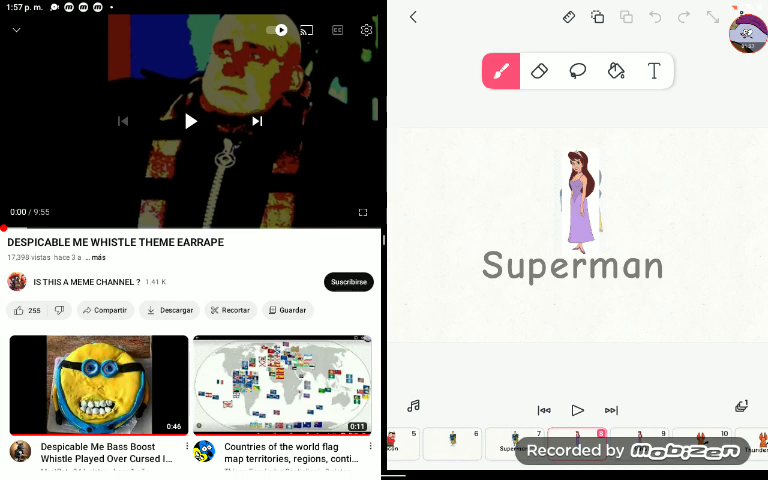
- Caption the girl 'Tiana' and add the orange creature frame labeled 'Thunder rat'
left_click(190, 121)
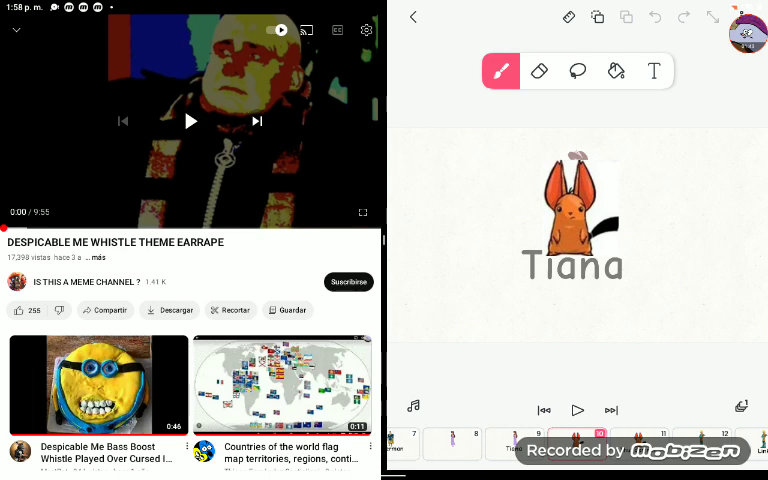
left_click(190, 121)
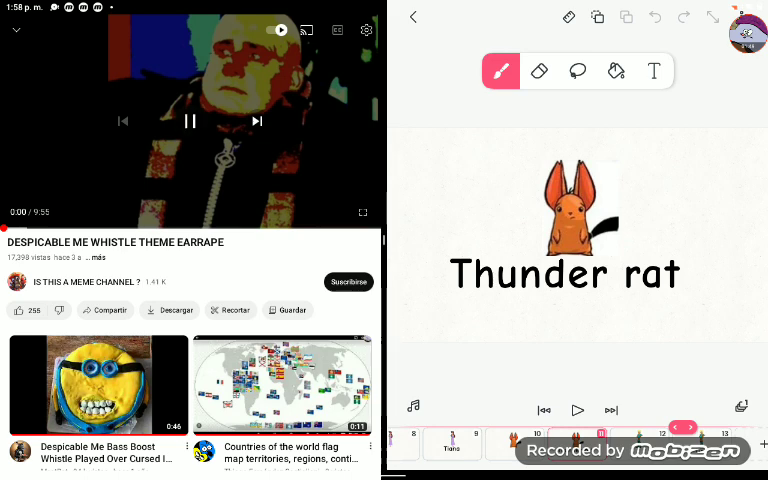